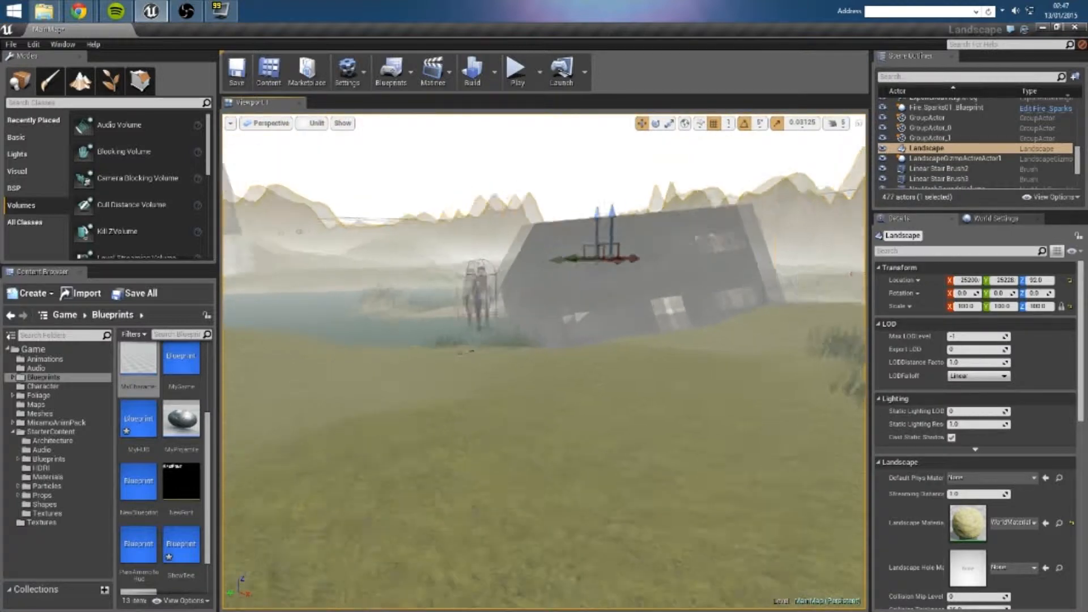
# Step: Start Play-in-Editor and let the zombie approach the player until the session ends
pyautogui.click(516, 69)
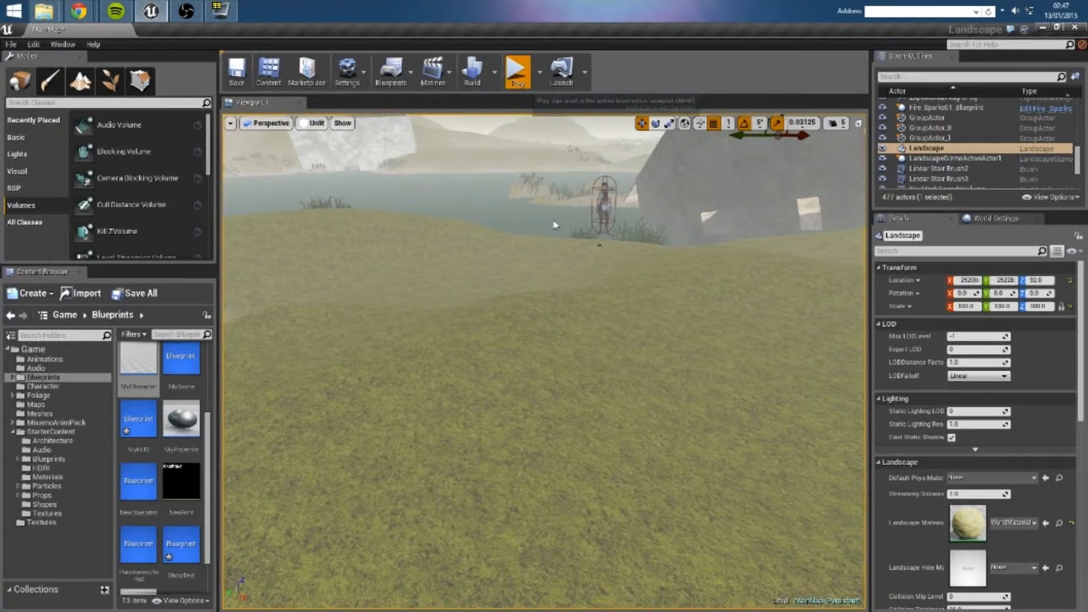
pyautogui.click(516, 70)
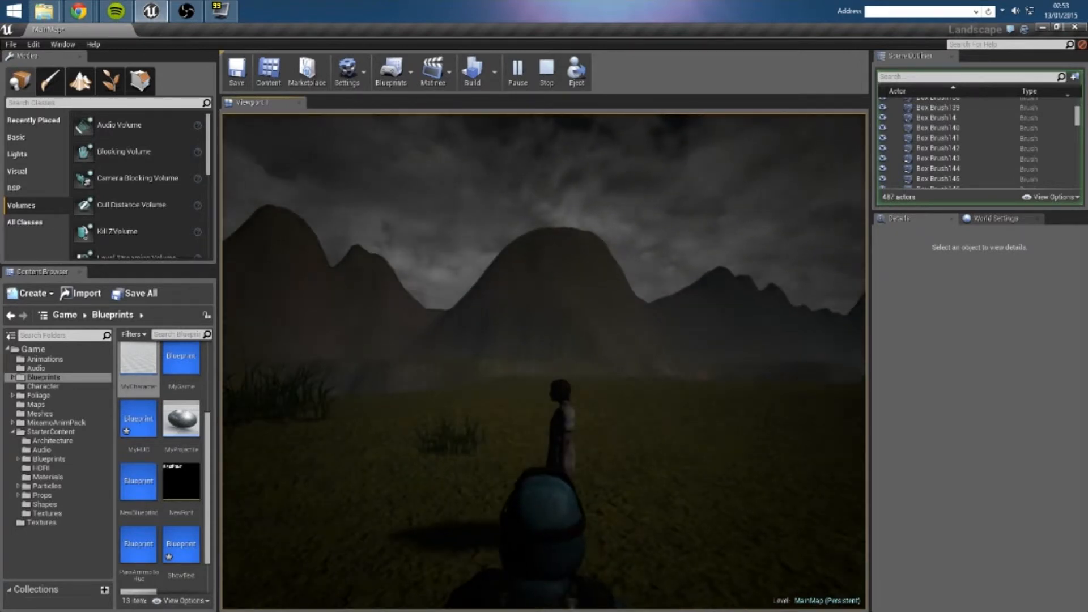
# Step: Stop, replay and stop the game preview, then look down over the terrain and lake
pyautogui.click(545, 72)
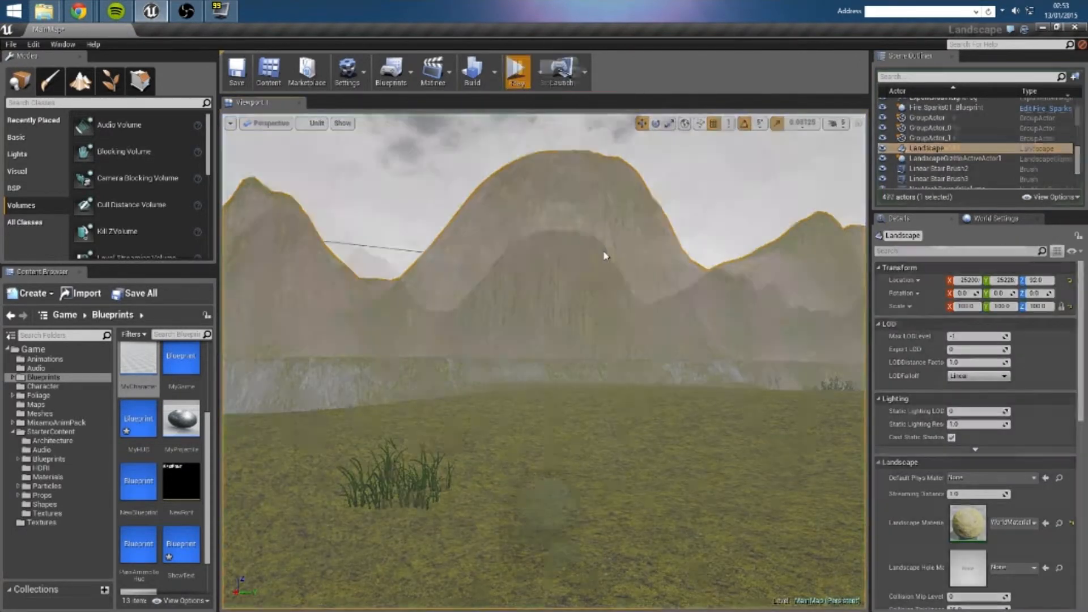
pyautogui.click(517, 69)
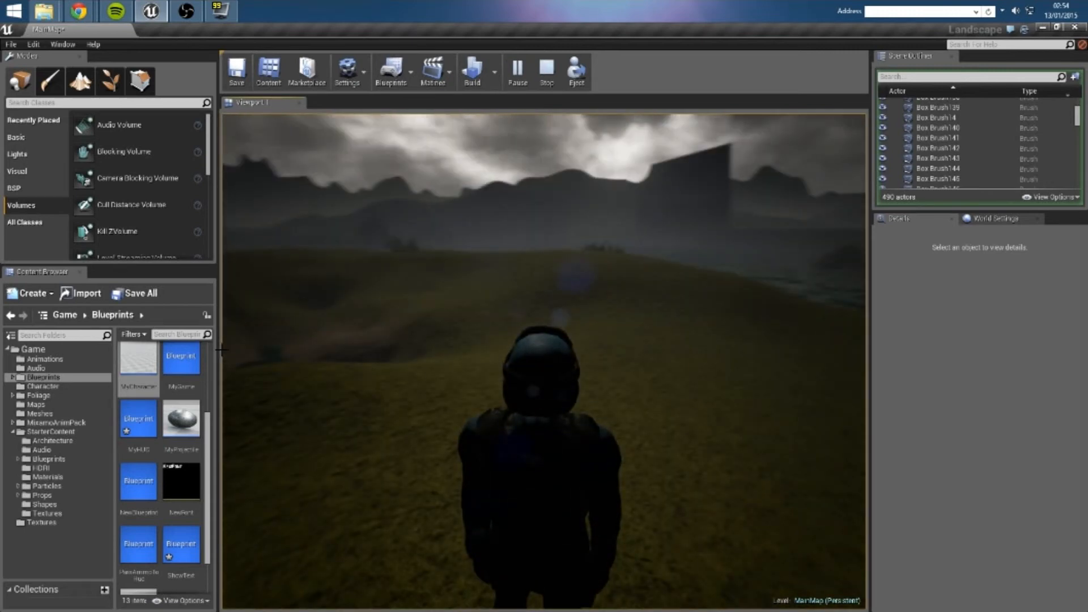
pyautogui.click(546, 71)
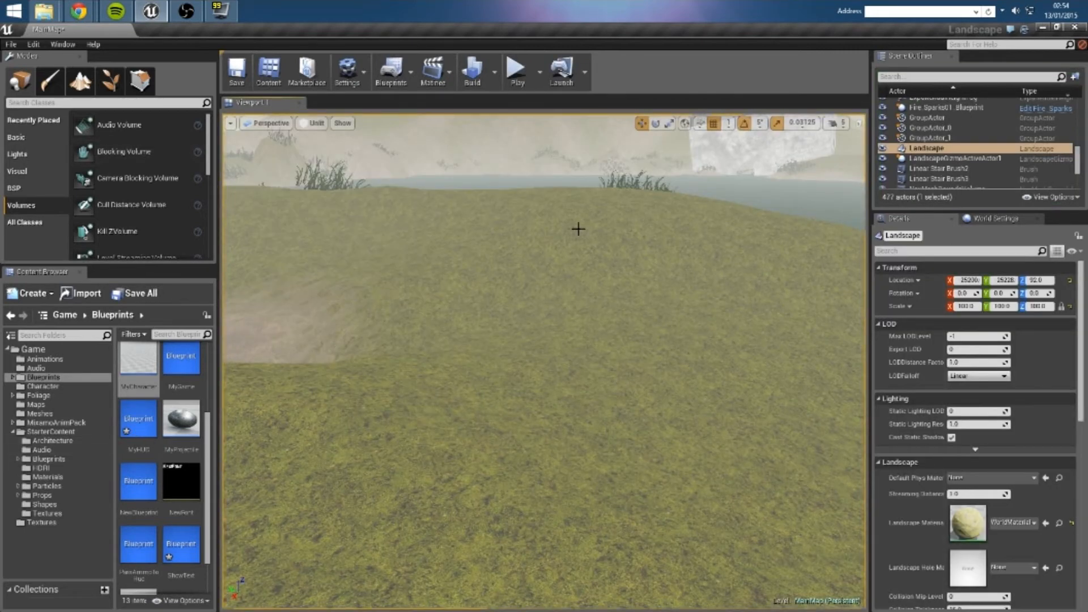
pyautogui.moveTo(578, 229); pyautogui.dragTo(578, 139)
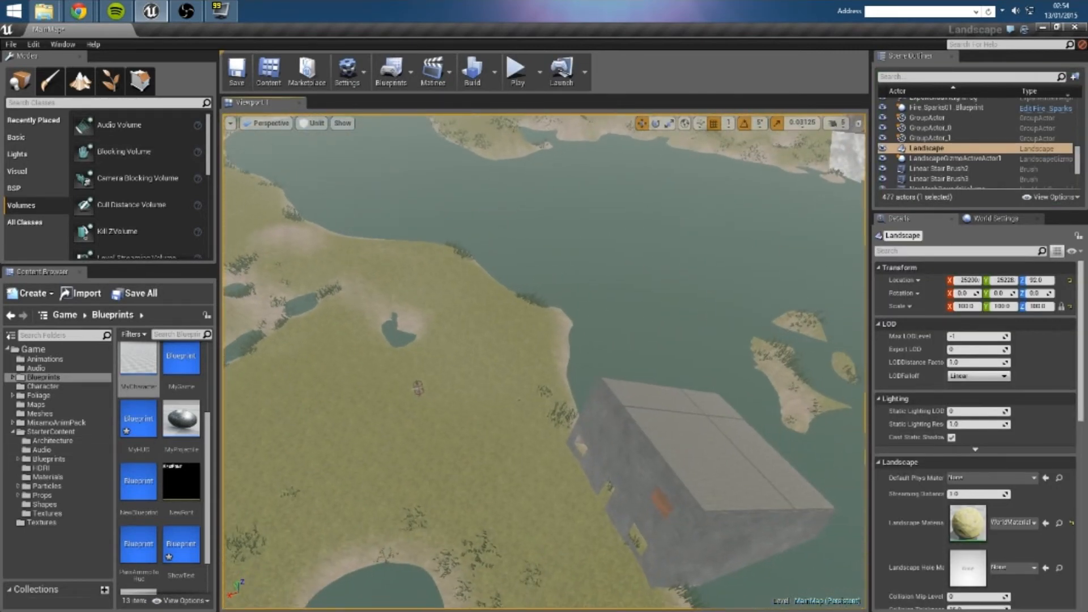